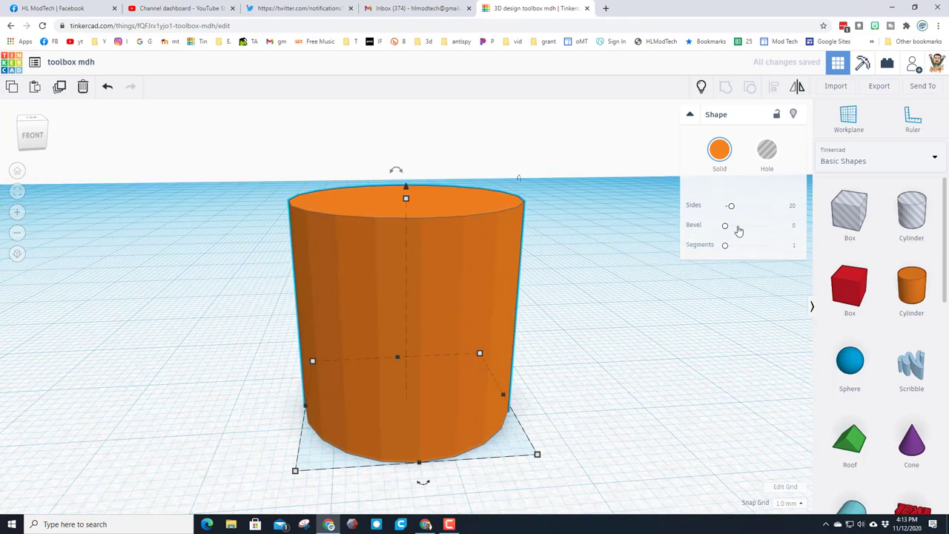
Raise the cylinder's Sides to 64 and increase its Bevel and Segments for rounded edges.
left_click_drag(730, 205, 768, 204)
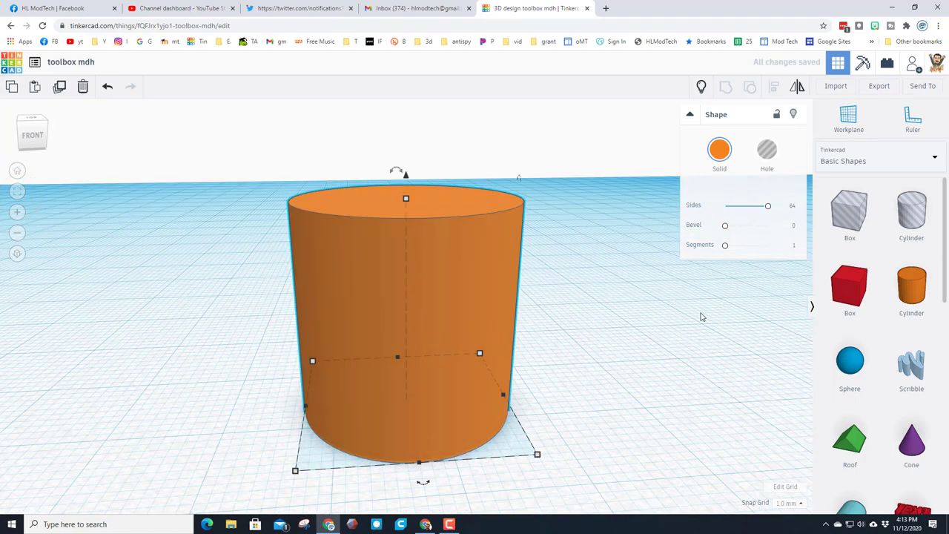
left_click(786, 229)
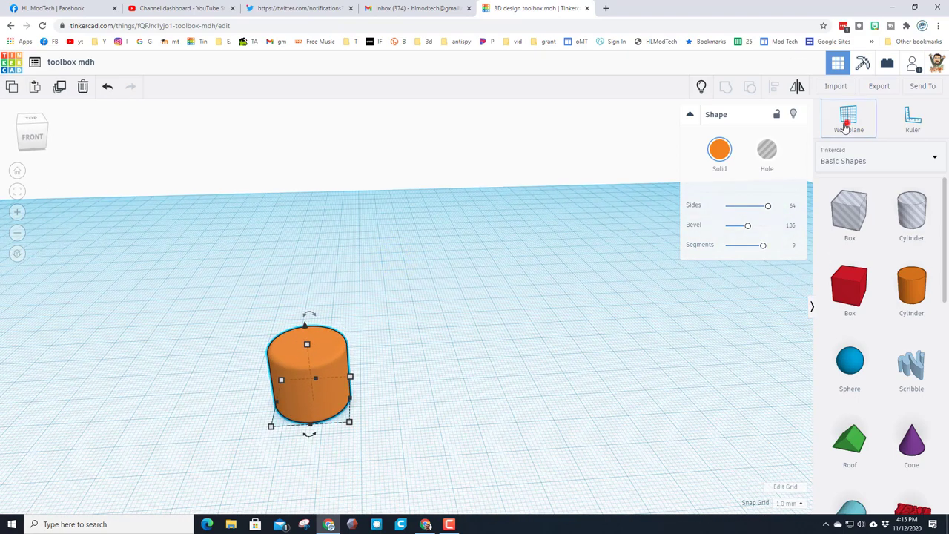
Set the workplane on the cylinder top and add a tall blue hexagonal polygon there.
left_click(849, 118)
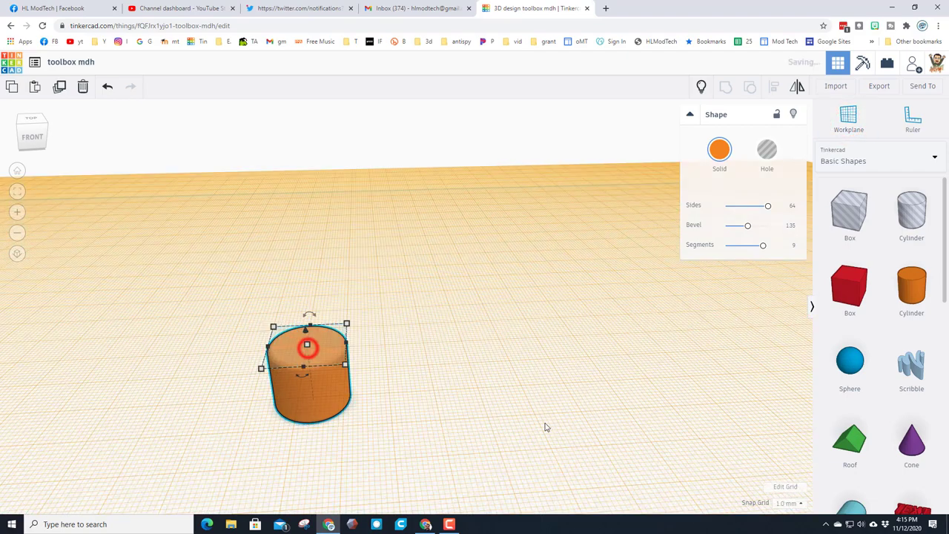
scroll("down", 3)
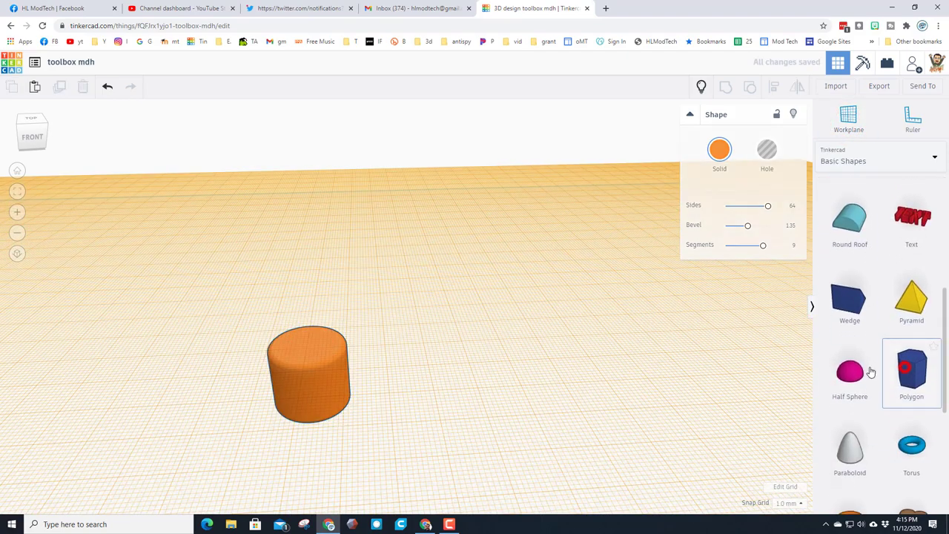
left_click(910, 371)
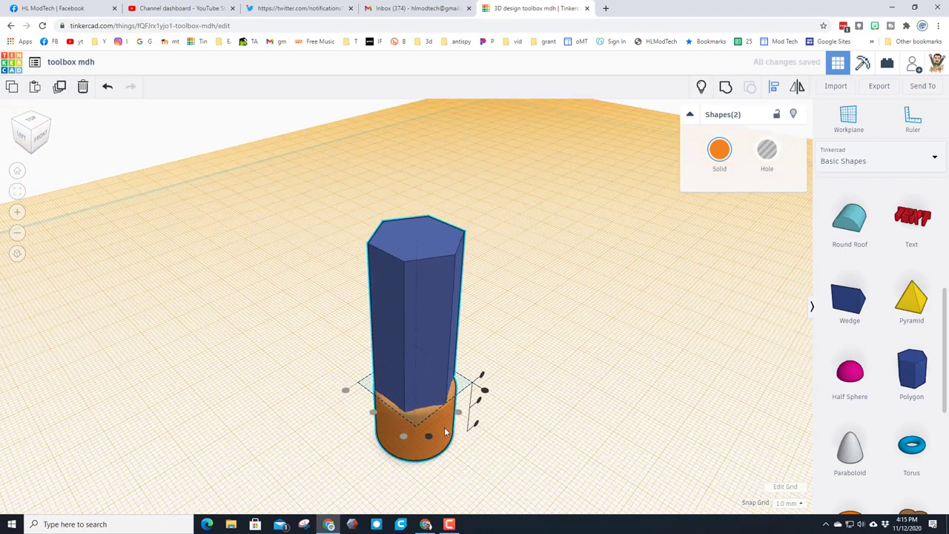
mouse_move(519, 391)
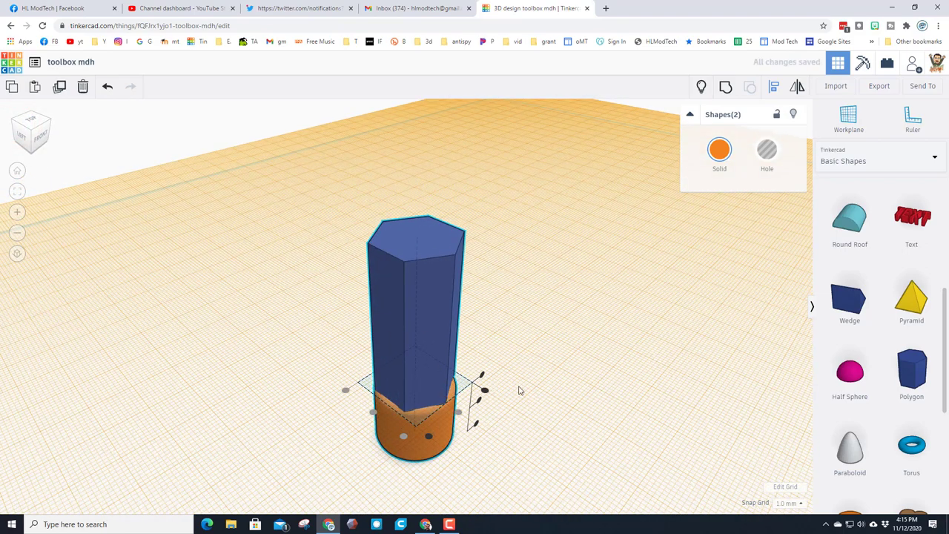
left_click(31, 135)
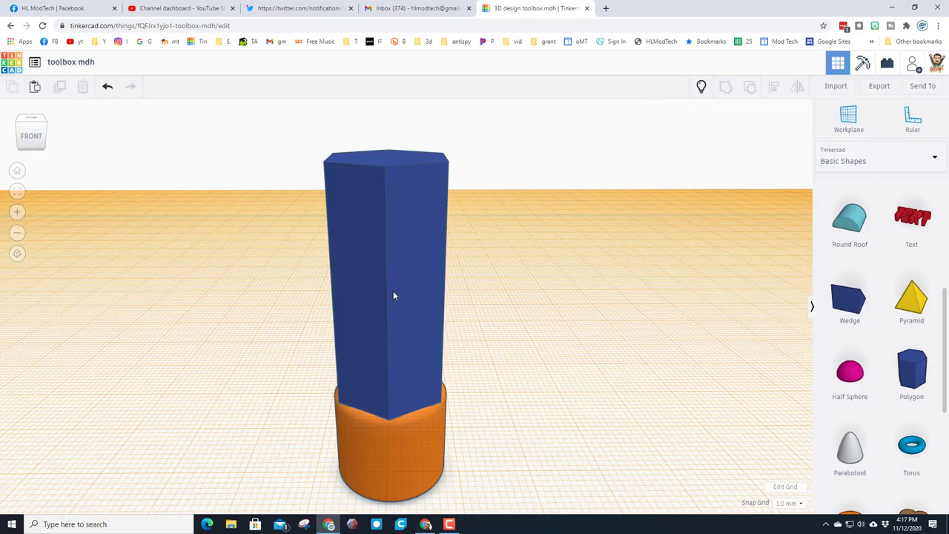
left_click(393, 296)
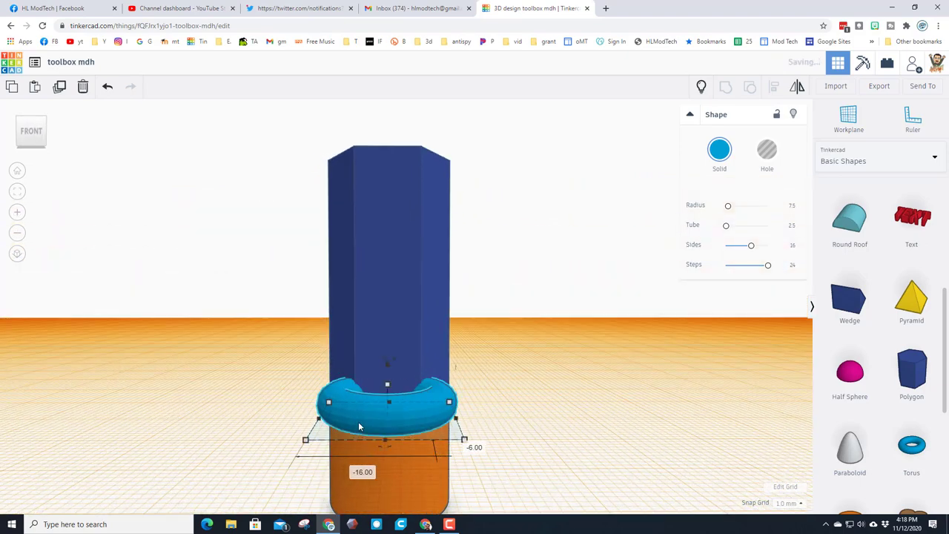
Add a torus hole around the prism's base, stretch it taller, and group all three shapes.
left_click(767, 148)
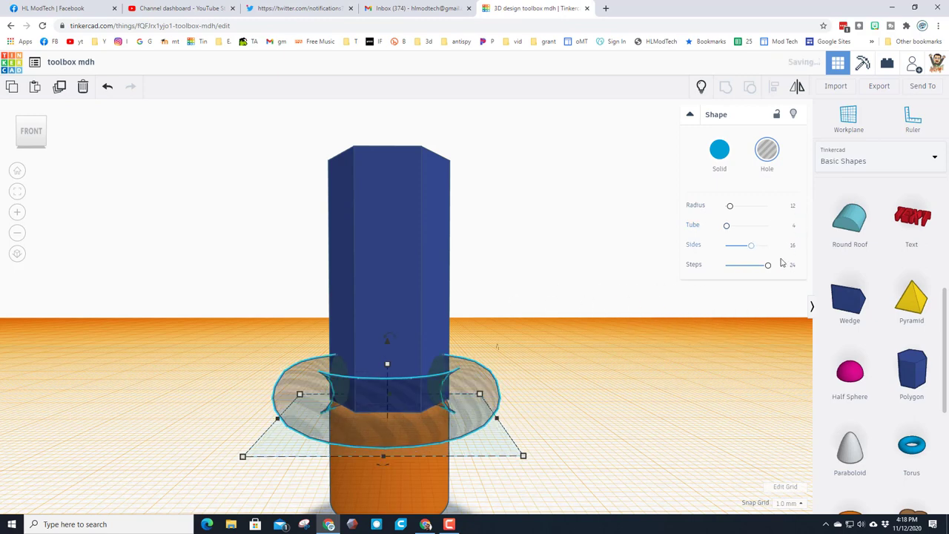
left_click(785, 267)
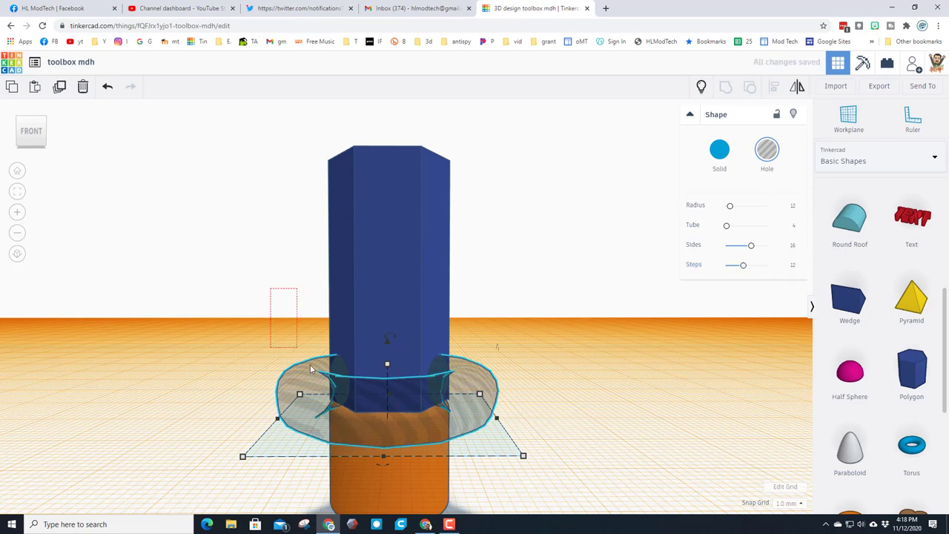
left_click(774, 86)
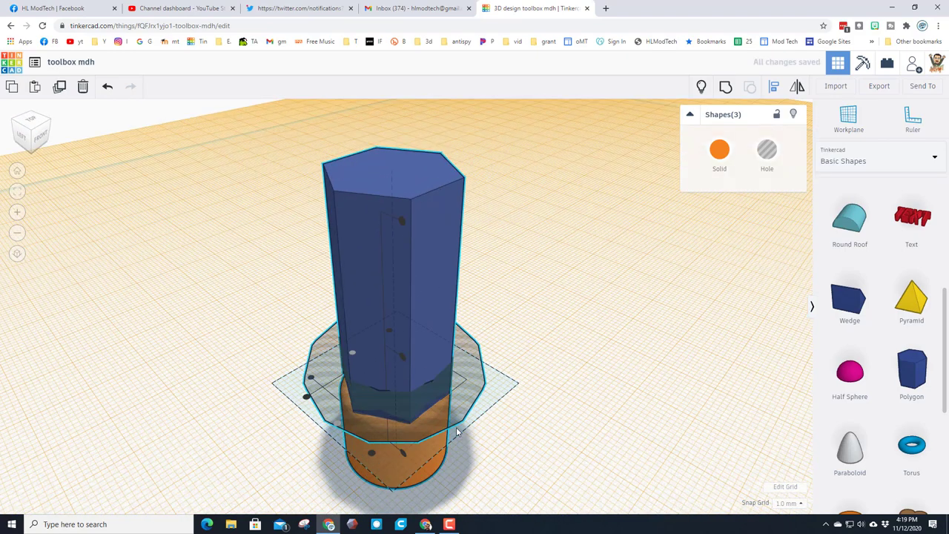
mouse_move(216, 301)
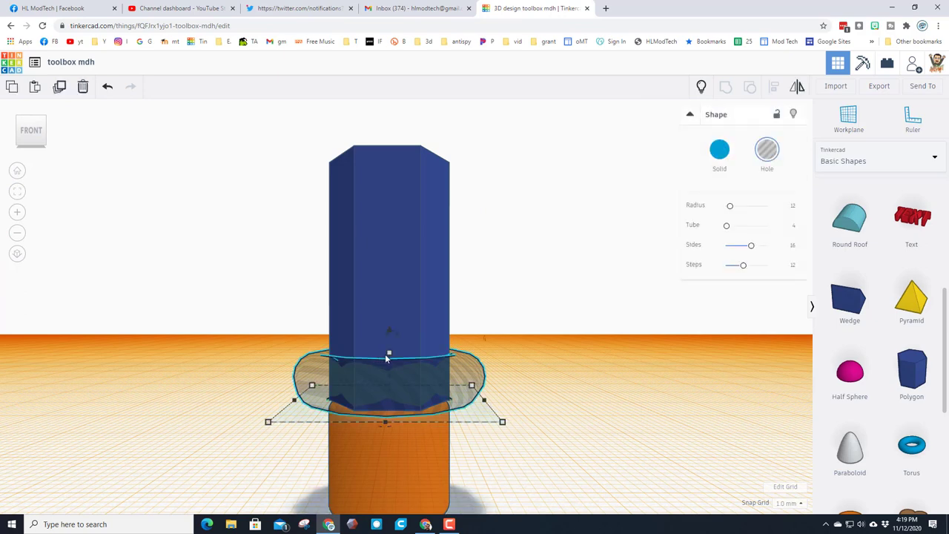
left_click(389, 353)
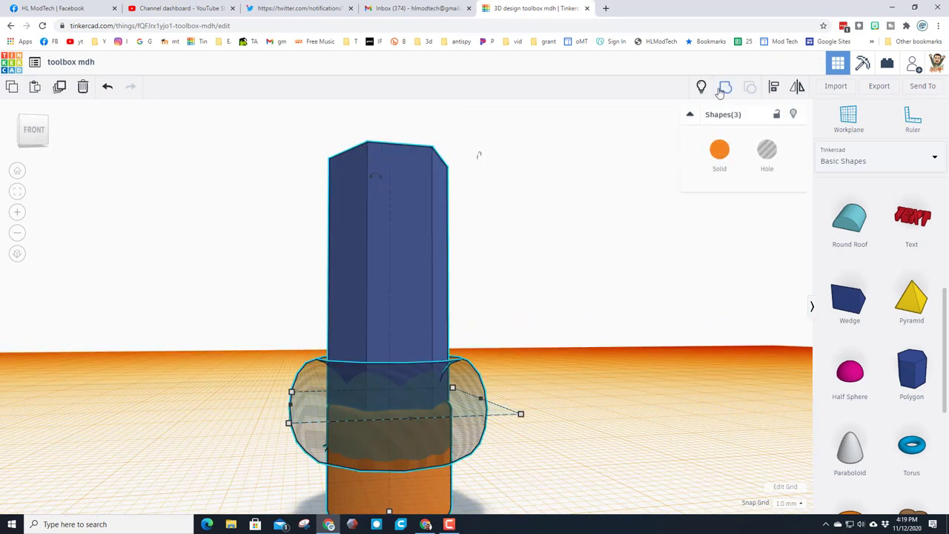
left_click(724, 86)
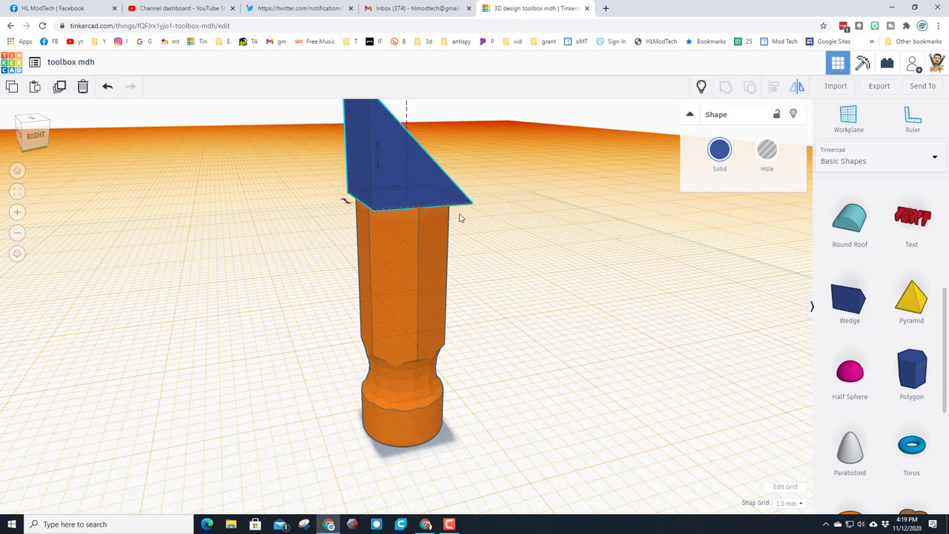
mouse_move(753, 97)
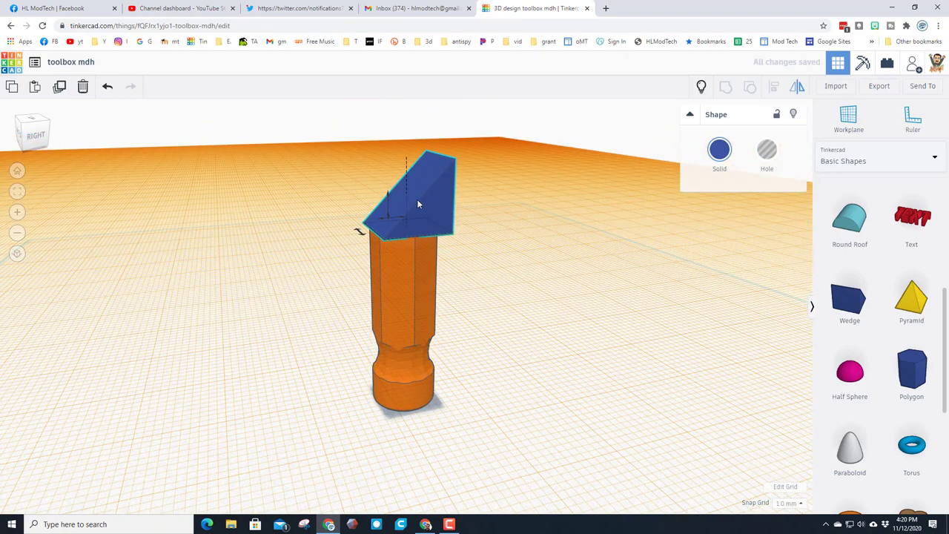
Resize the blue wedge on the handle top and set its width to 17 mm.
left_click(416, 200)
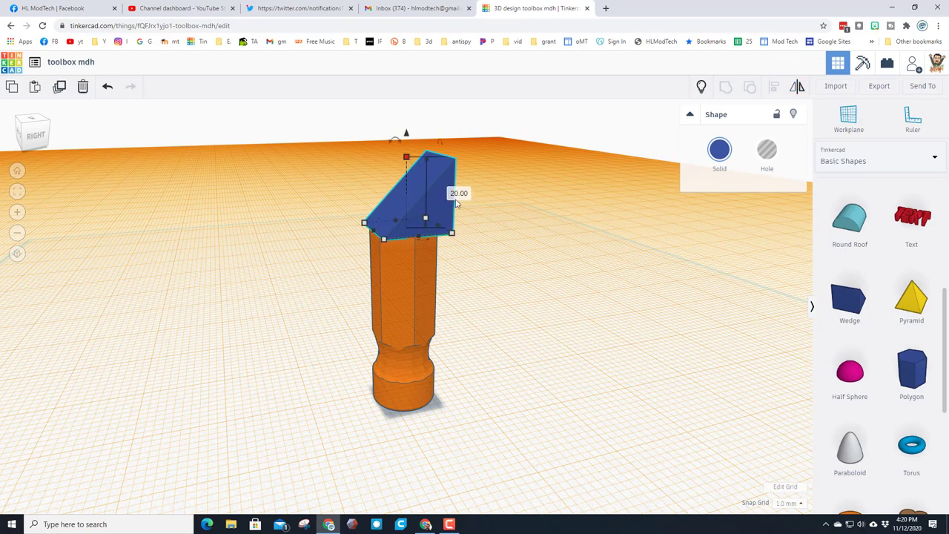
left_click_drag(406, 157, 406, 101)
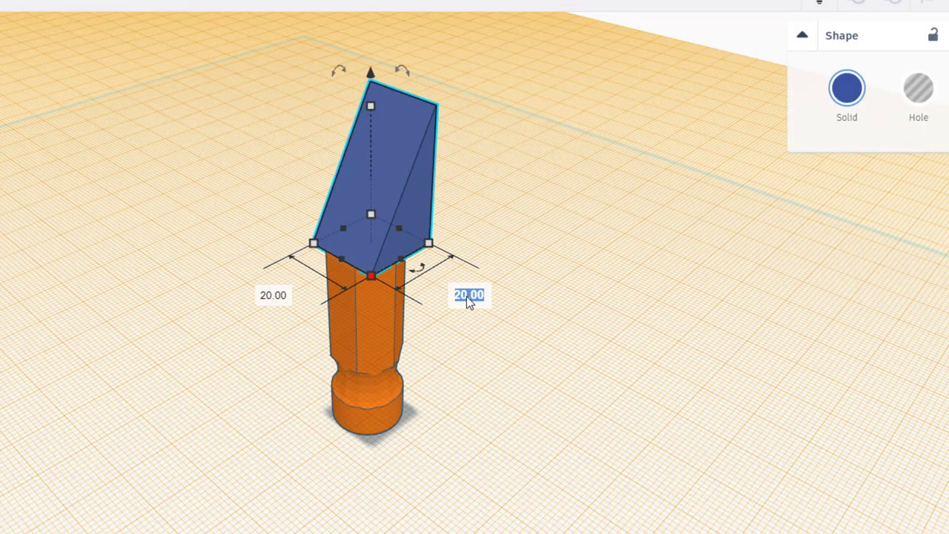
type("17")
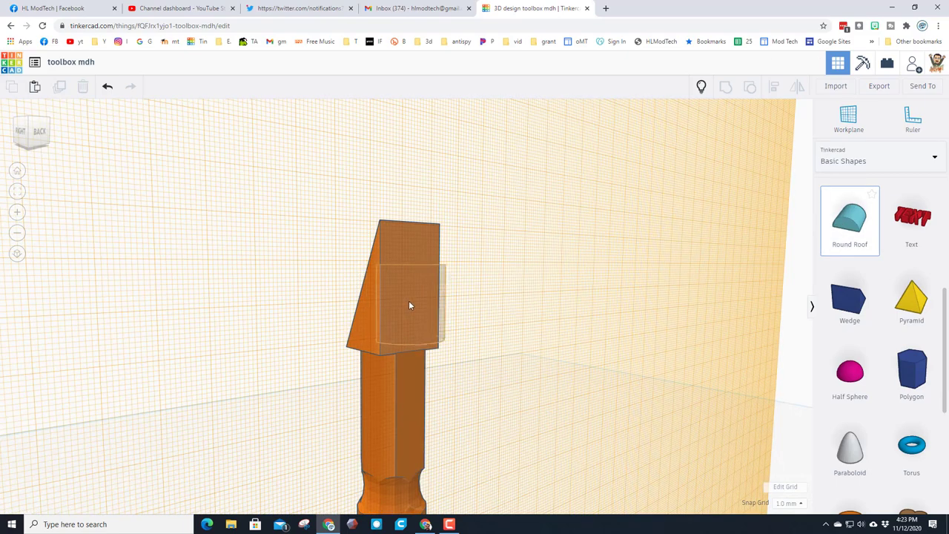
Add a round roof hole rotated 90°, tilt it against the head, and set Snap Grid to 0.25 mm.
left_click(408, 304)
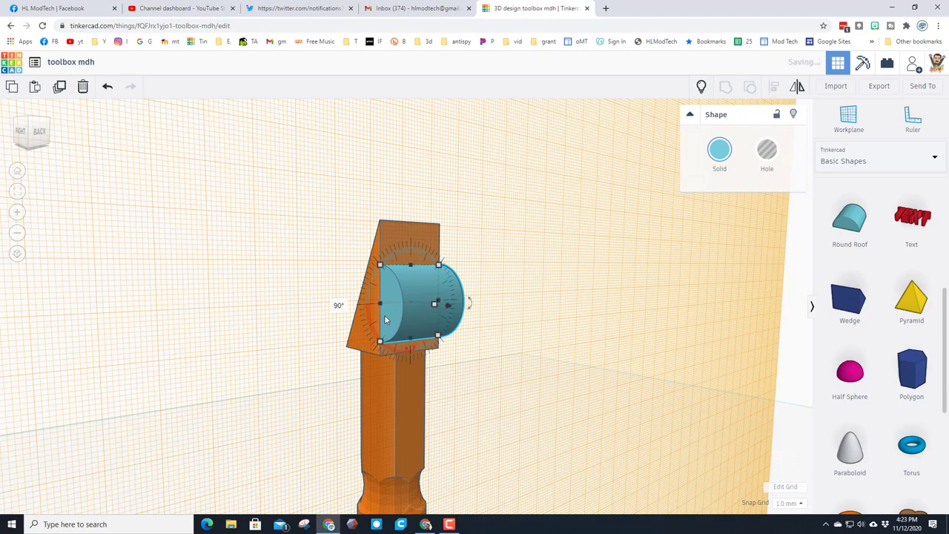
left_click(767, 148)
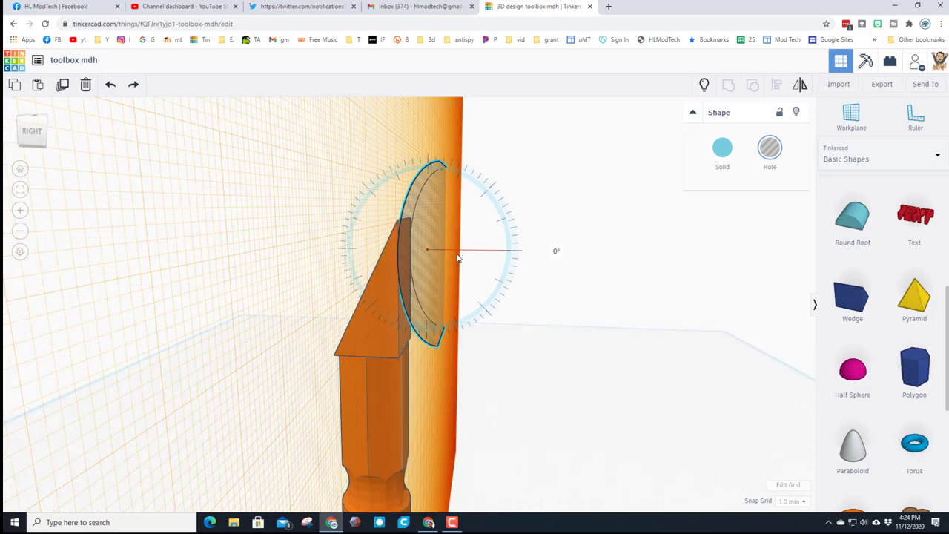
left_click_drag(519, 249, 640, 291)
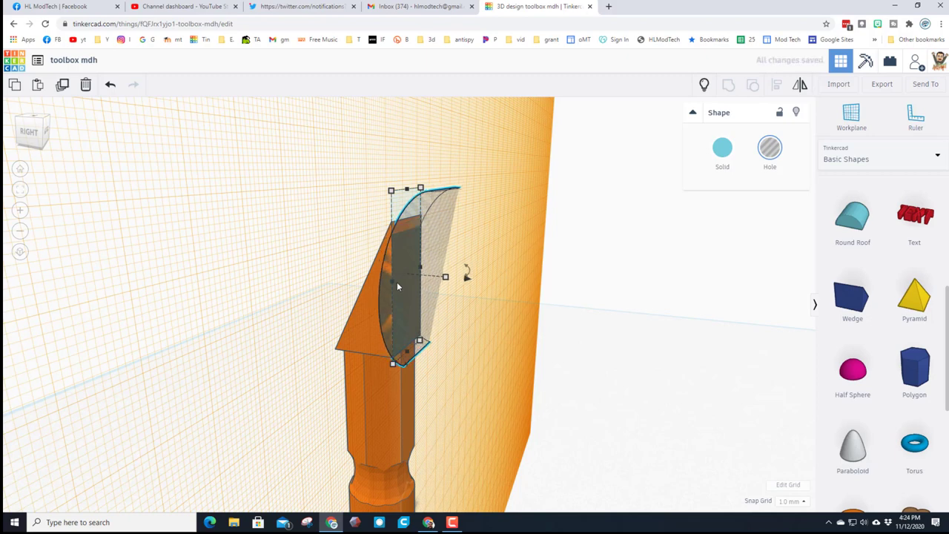
left_click(791, 501)
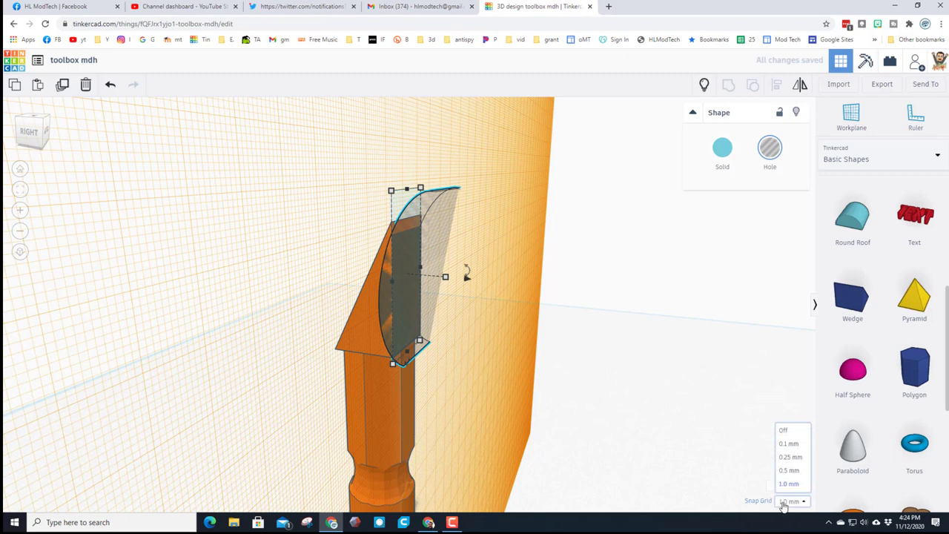
left_click(789, 456)
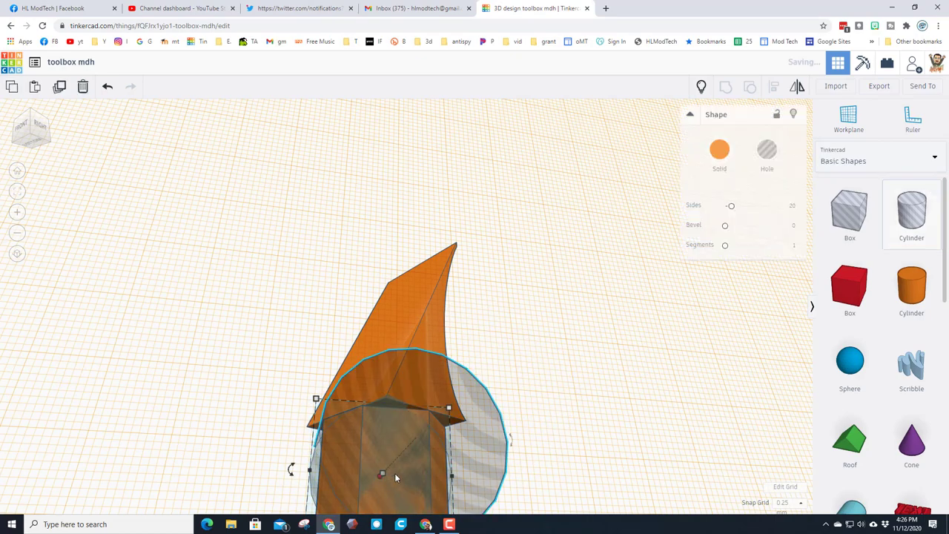
Smooth and rotate the hole cylinder, move it over the head's tip and group to split the claw.
left_click_drag(731, 205, 749, 204)
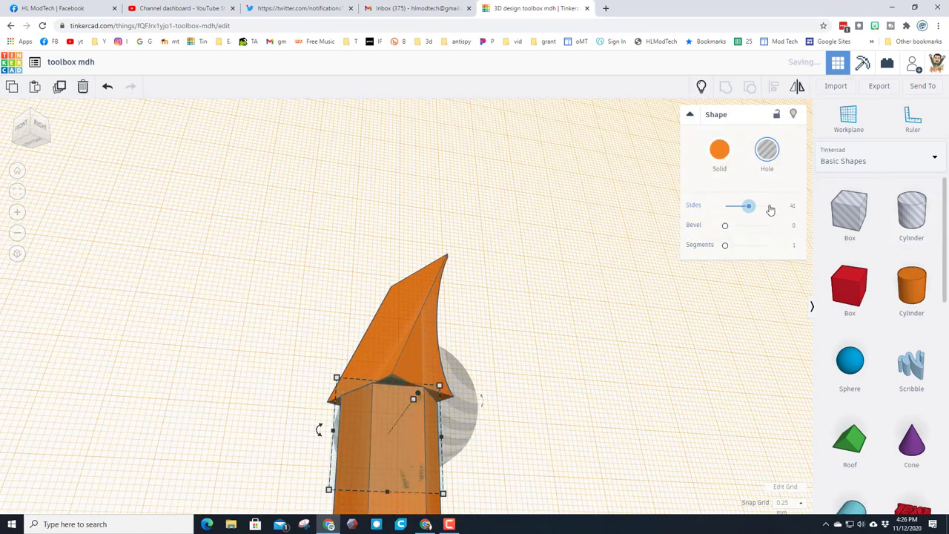
left_click_drag(749, 205, 768, 205)
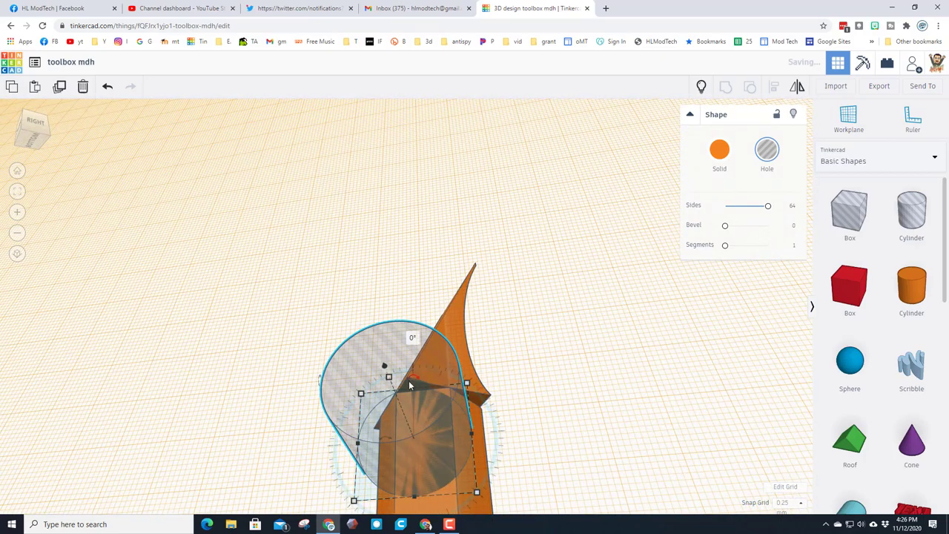
left_click_drag(407, 386, 385, 341)
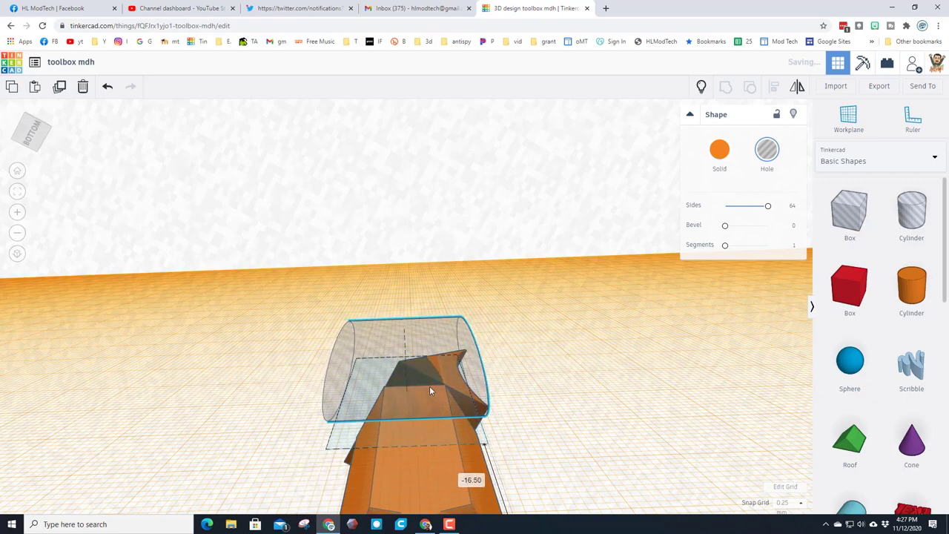
left_click_drag(430, 391, 501, 406)
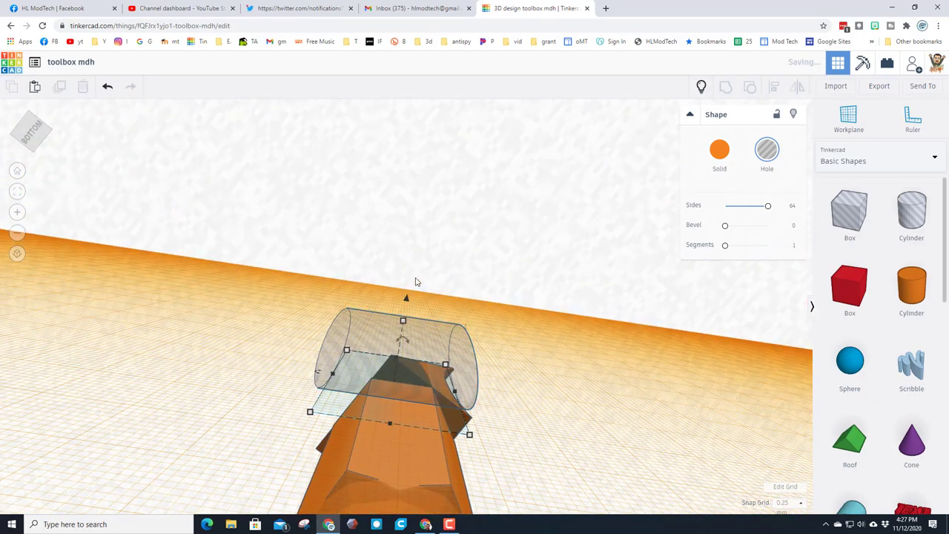
left_click(725, 86)
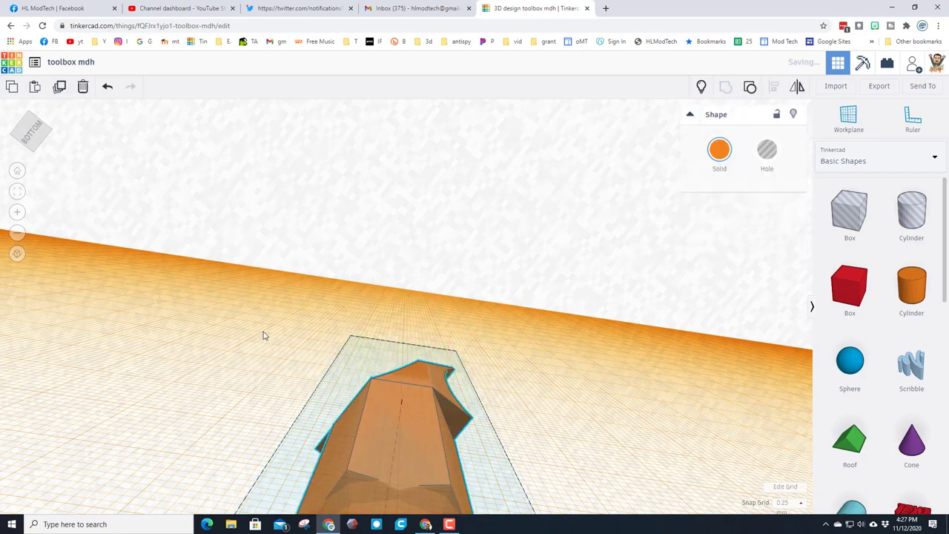
Inspect the split claw, then drop the hole cylinder to the workplane and reposition it across the head.
left_click_drag(264, 335, 406, 348)
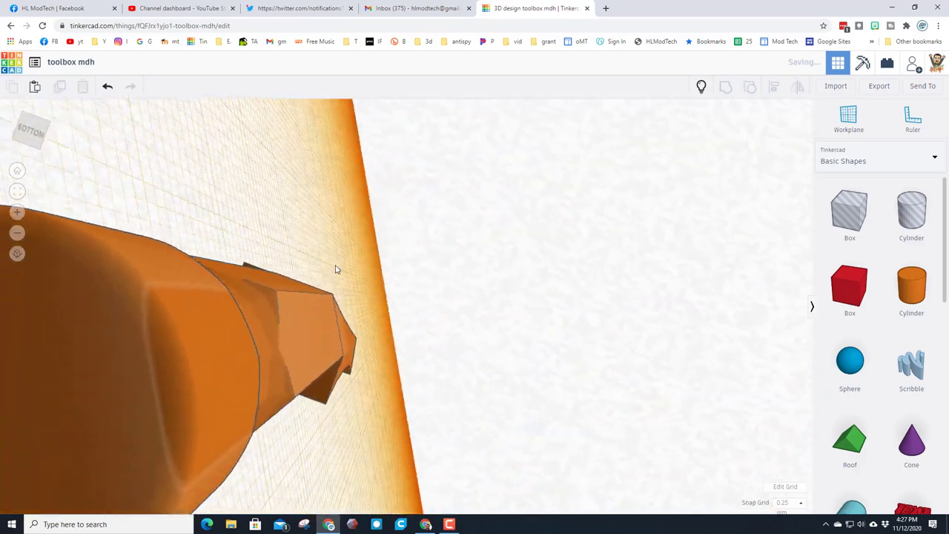
left_click_drag(335, 270, 423, 320)
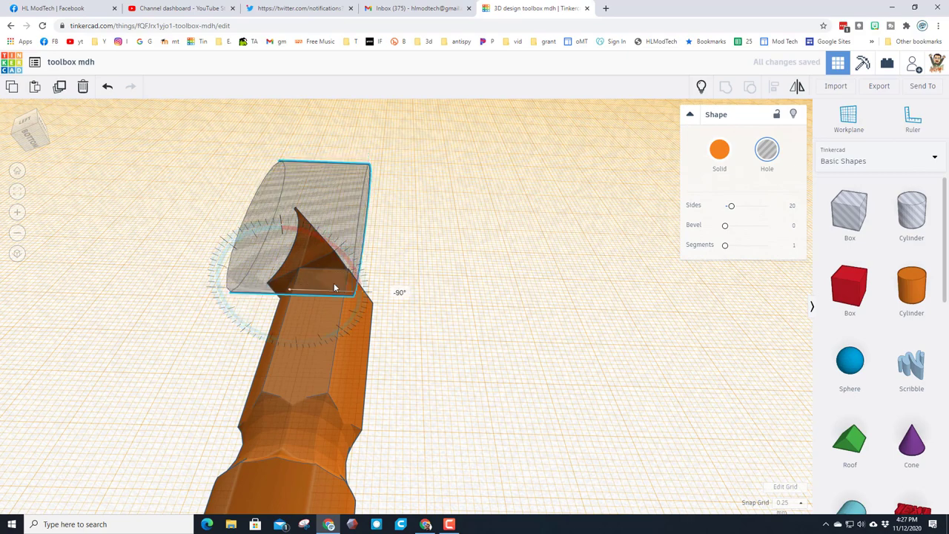
key("d")
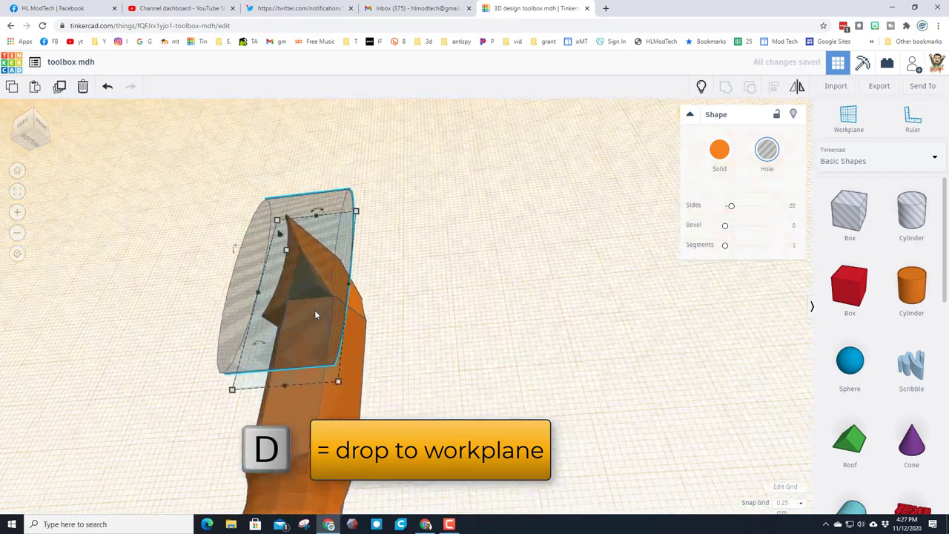
key("d")
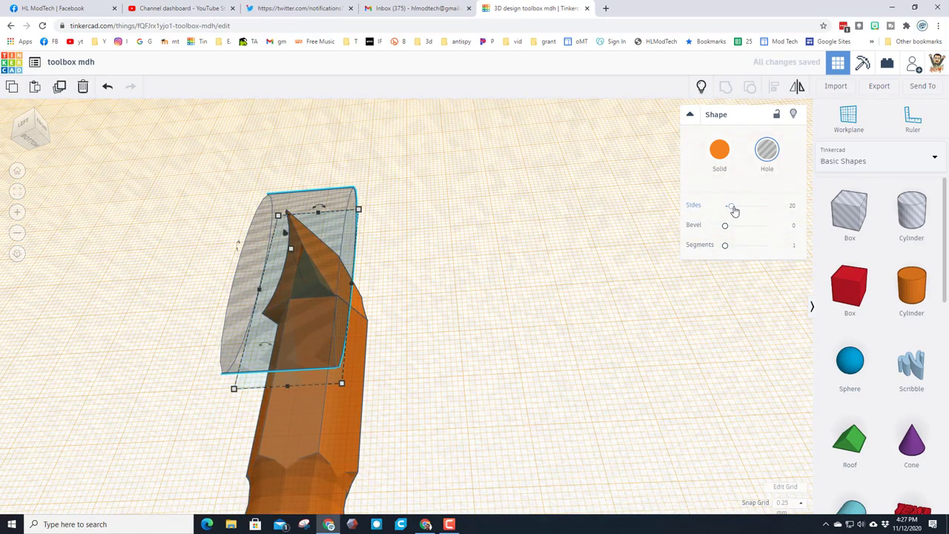
left_click_drag(733, 205, 768, 204)
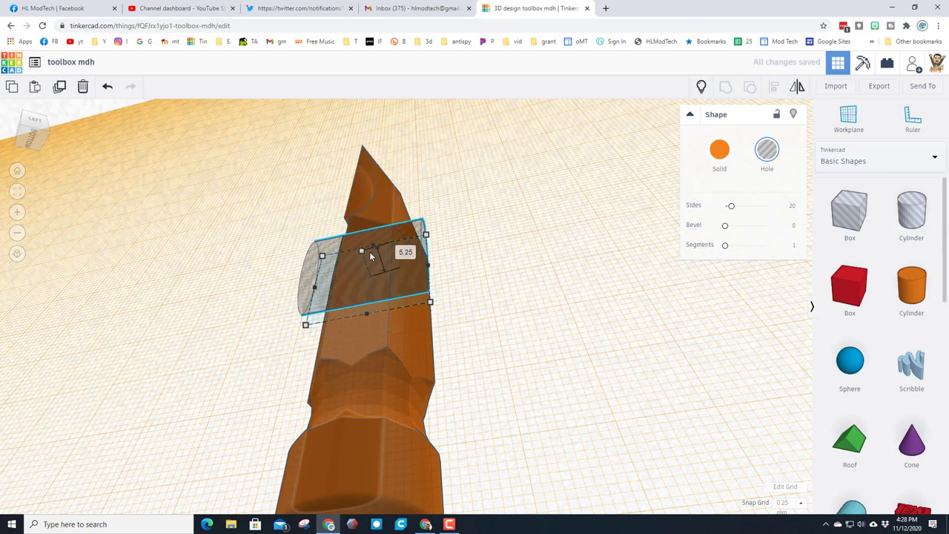
Give the hole cylinder 64 sides and set it against the claw to shape its curve.
left_click(732, 205)
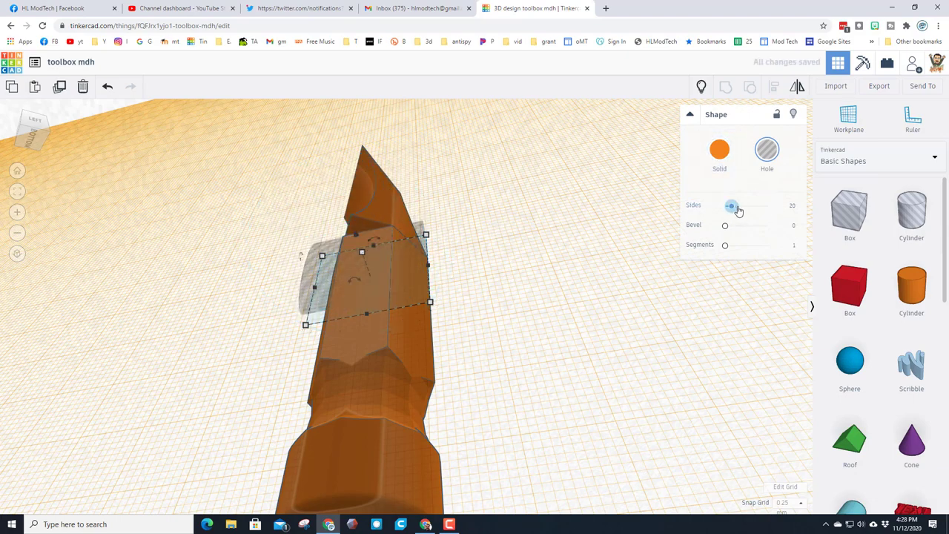
left_click_drag(733, 204, 768, 204)
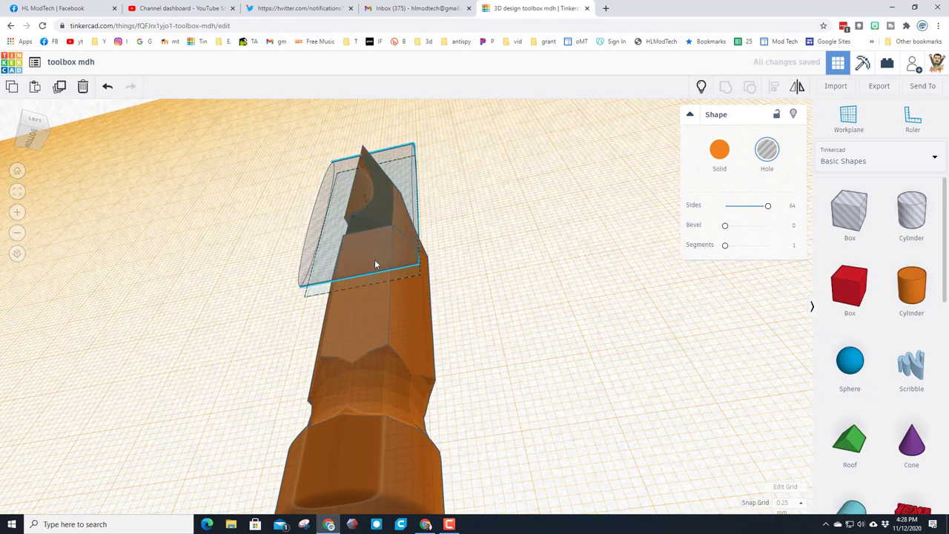
left_click_drag(373, 264, 493, 258)
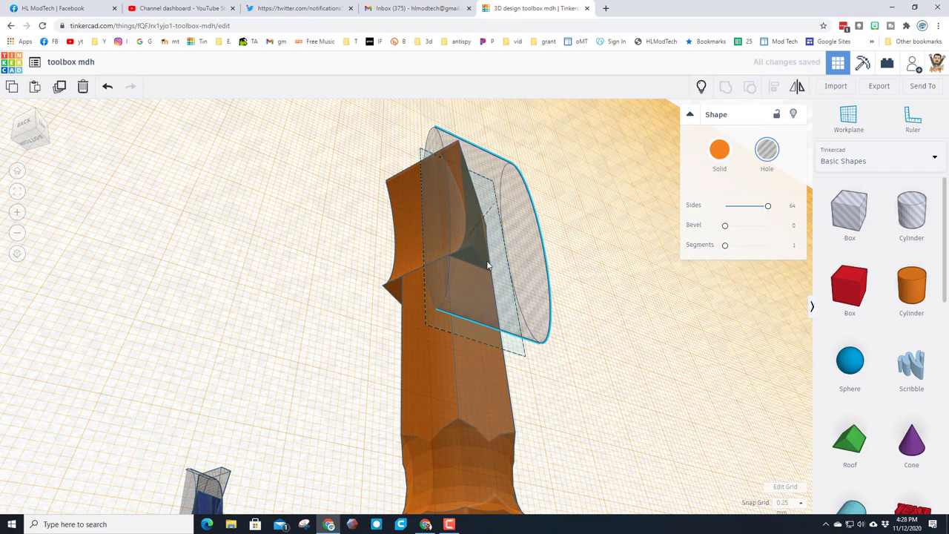
left_click_drag(488, 266, 516, 275)
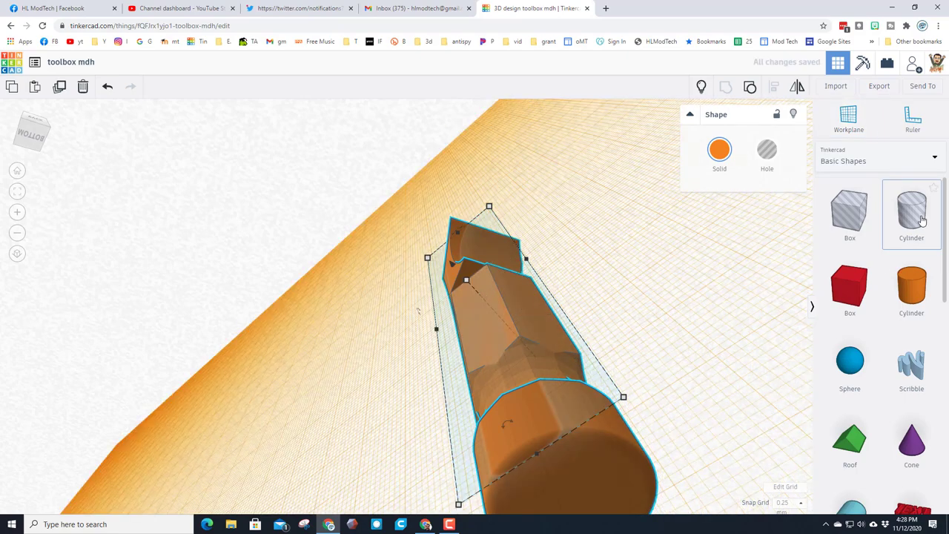
Add another cylinder hole with 64 sides over the head and clear the selection.
left_click(766, 148)
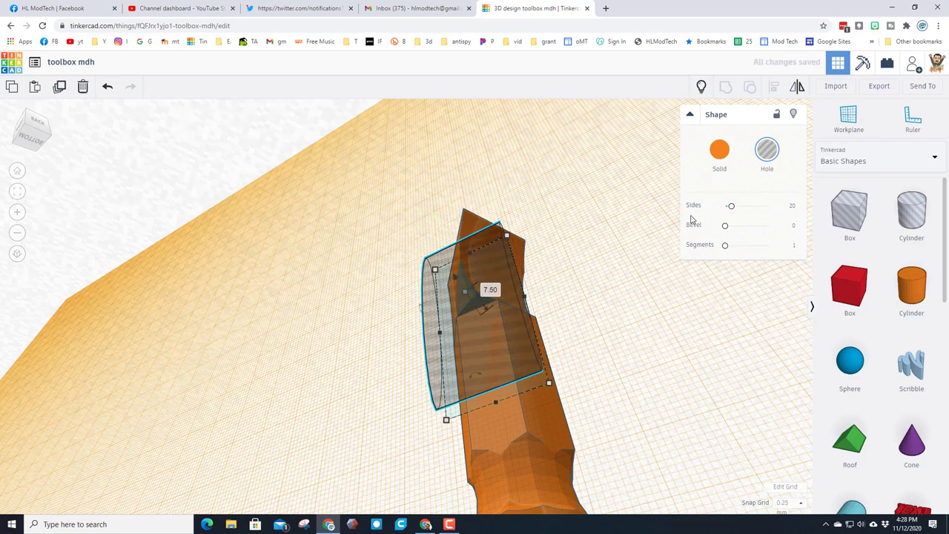
left_click_drag(733, 205, 768, 204)
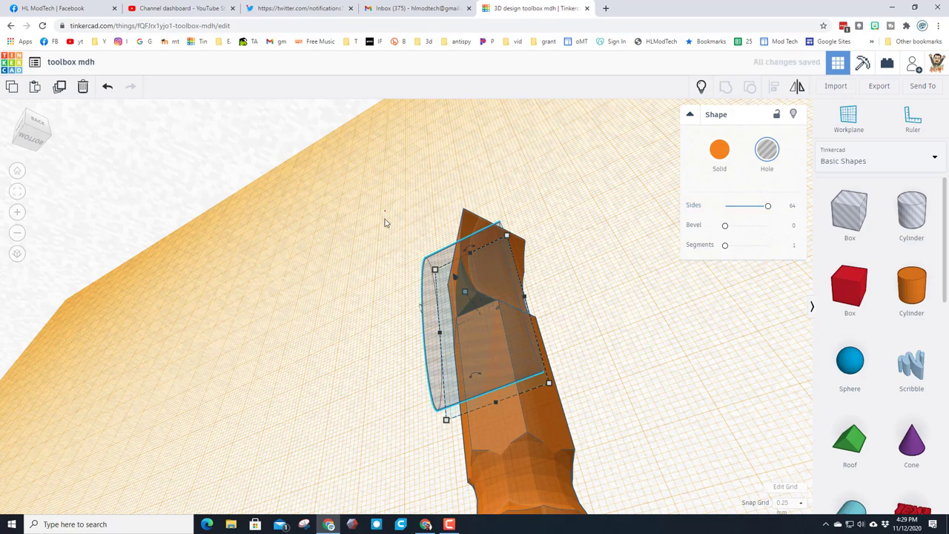
left_click(726, 86)
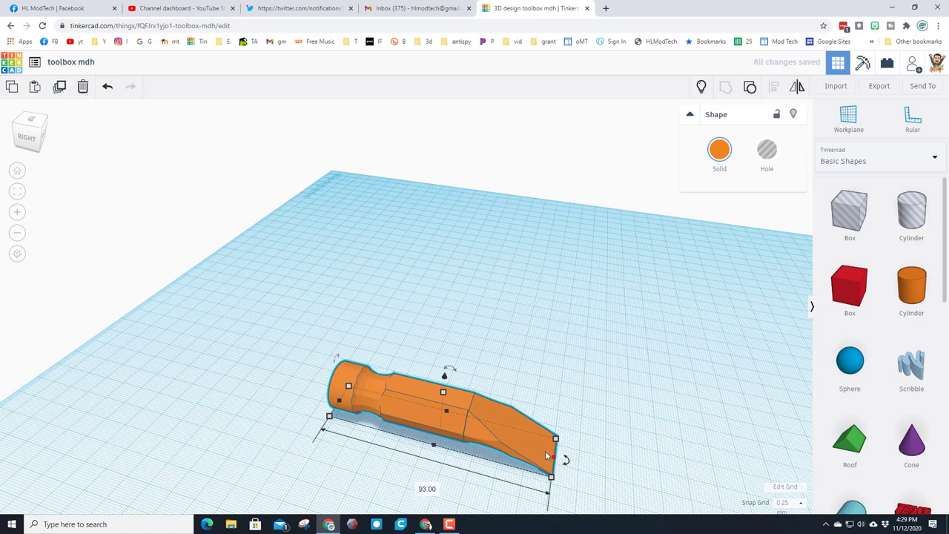
mouse_move(850, 441)
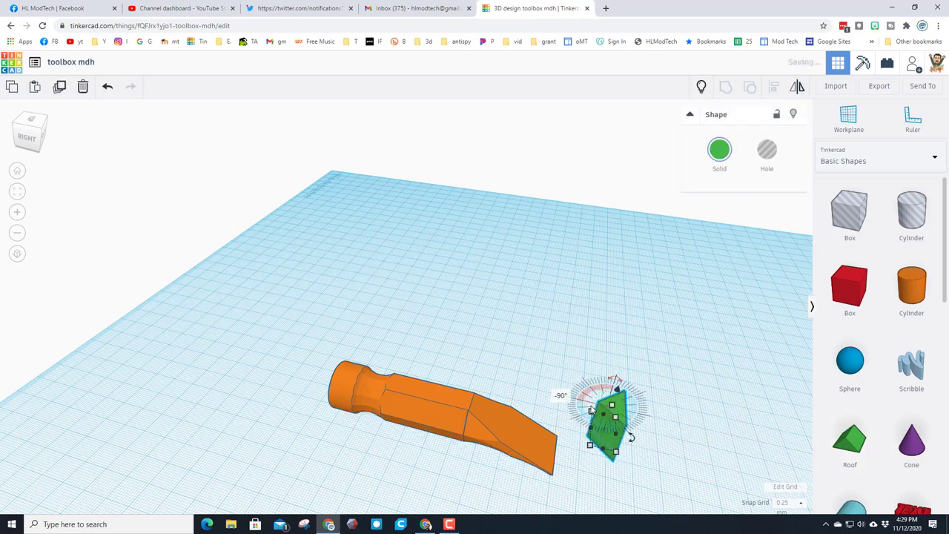
Make the roof wedge a hole and align it centered on the claw tip.
key("d")
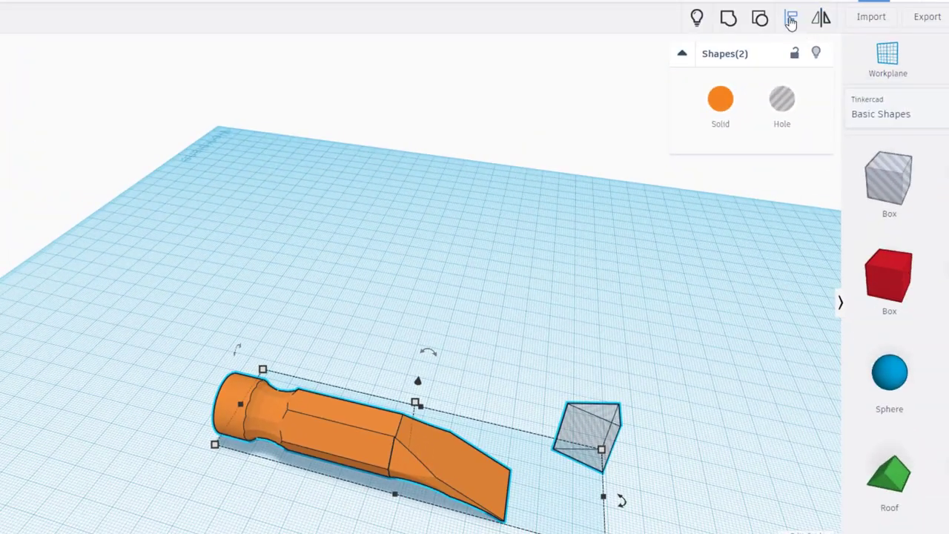
left_click(790, 18)
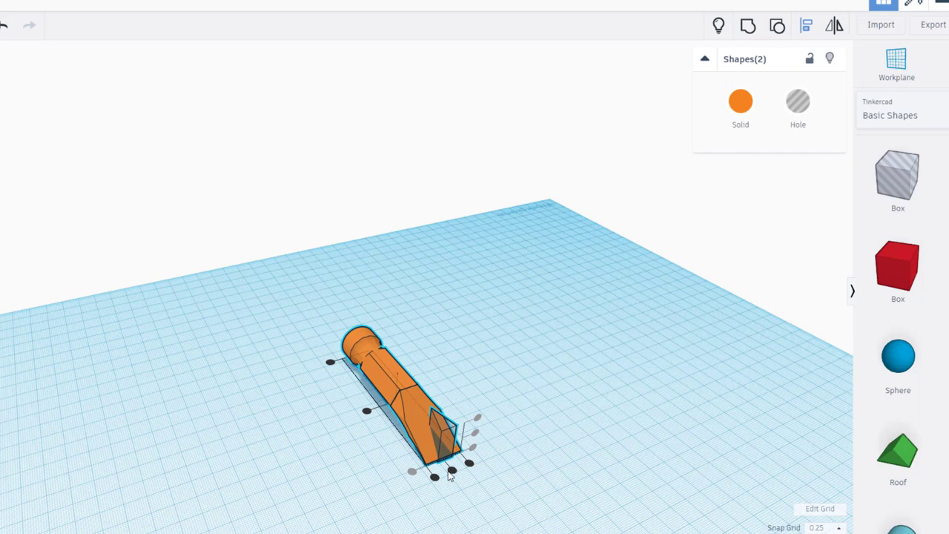
left_click(740, 107)
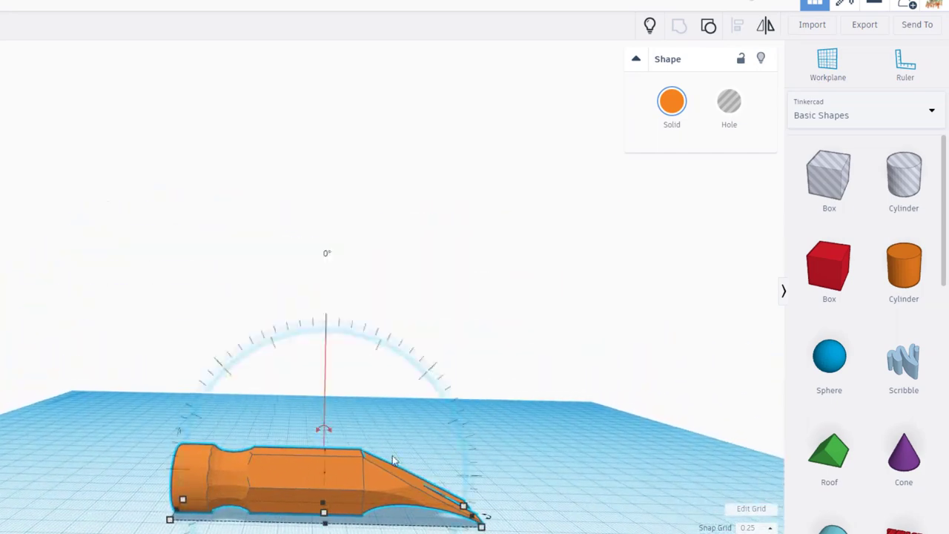
Colour the hammer head black and raise it 71 mm above the workplane.
left_click(670, 100)
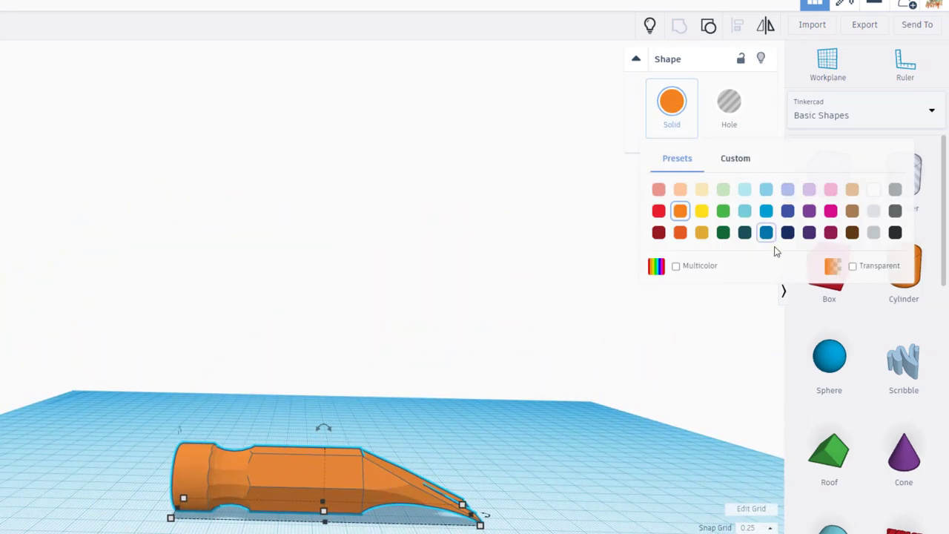
left_click(894, 231)
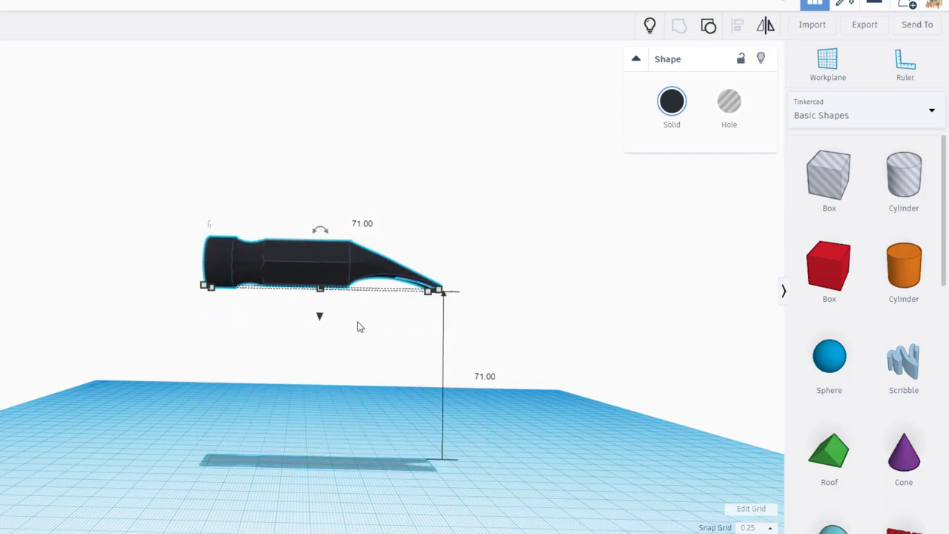
left_click_drag(320, 316, 323, 282)
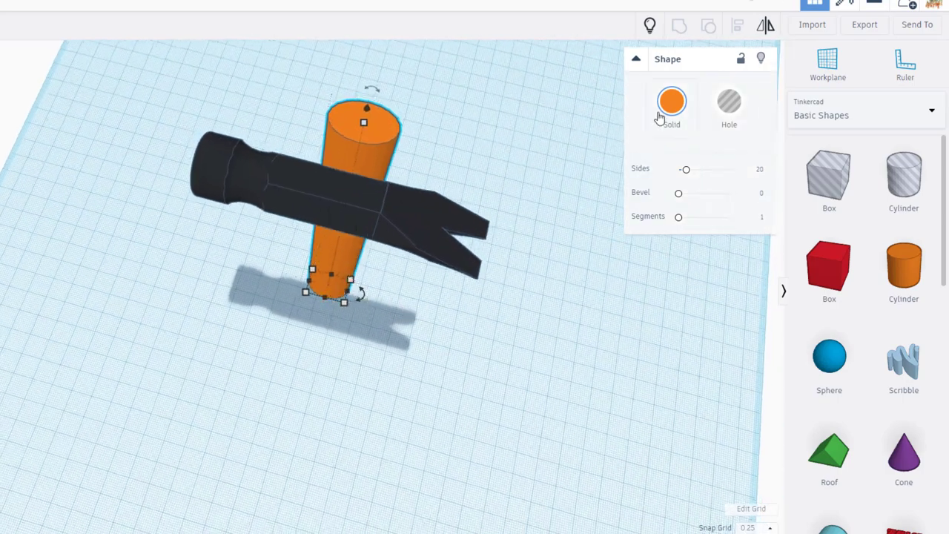
Color the cylinder handle brown and stretch it tall through the head.
left_click(670, 101)
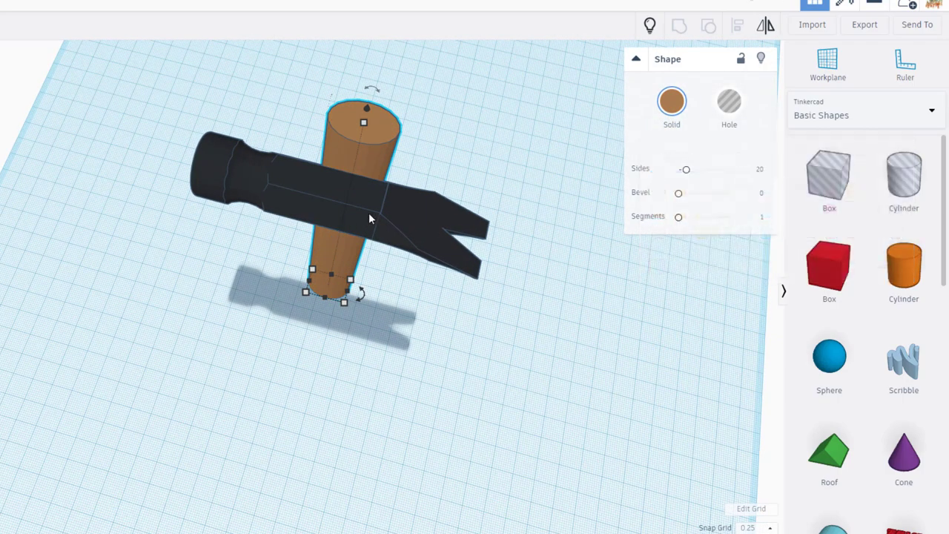
left_click(737, 24)
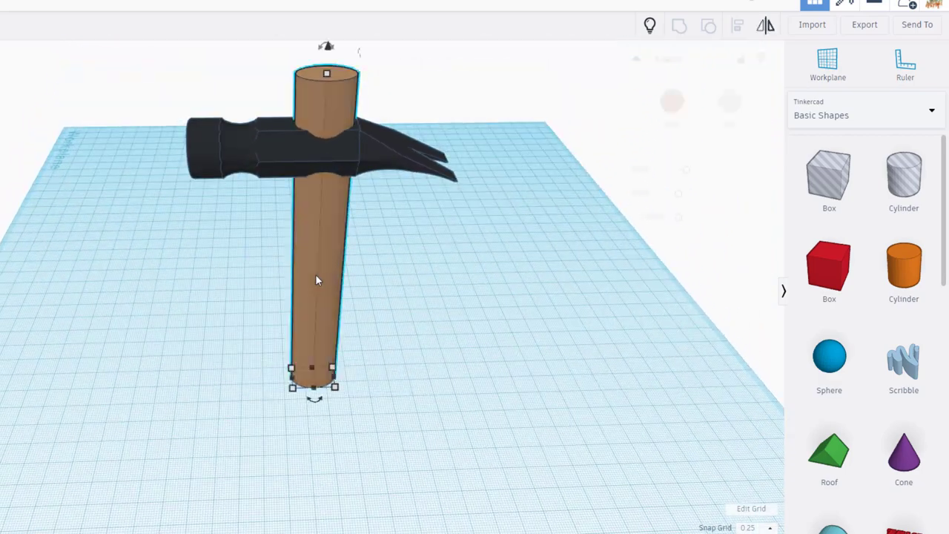
left_click(314, 279)
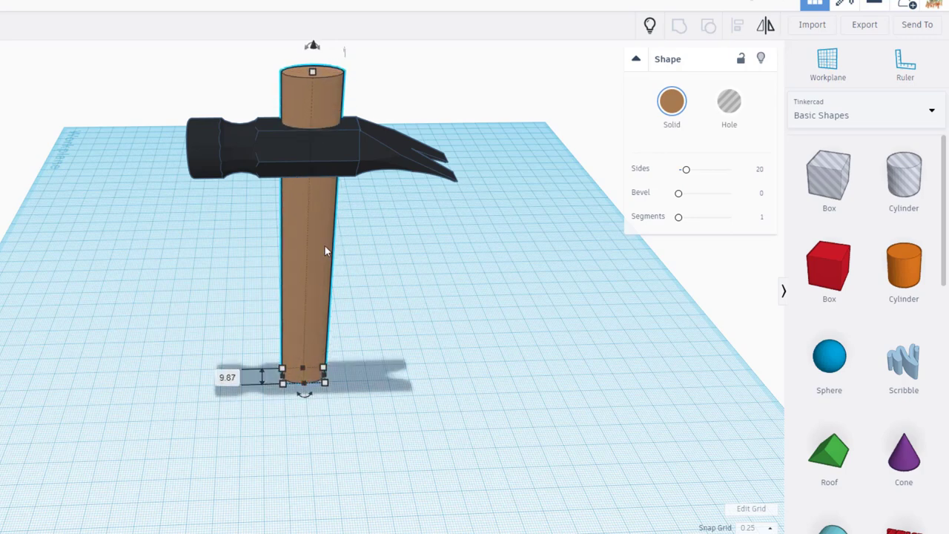
Lower the head onto the handle top and group both into one multicolor hammer.
left_click(312, 140)
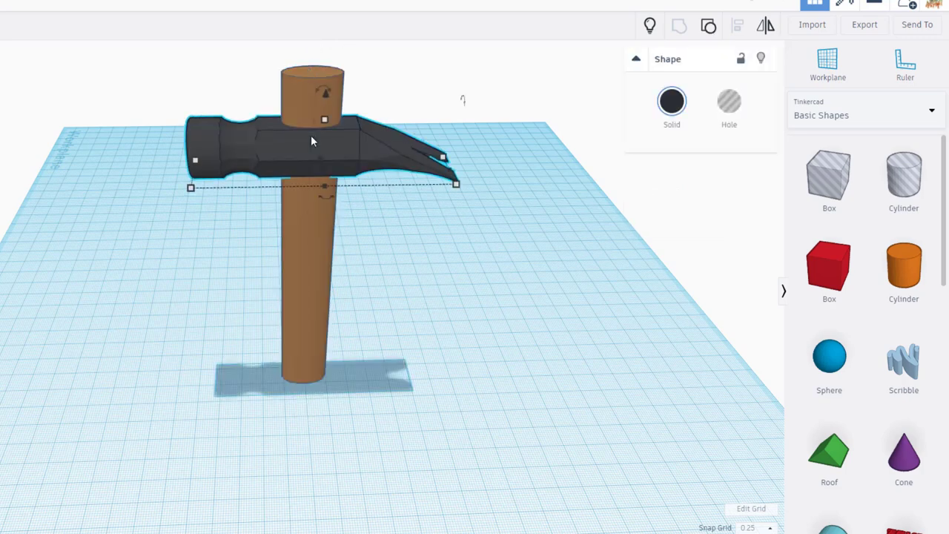
left_click_drag(311, 141, 312, 104)
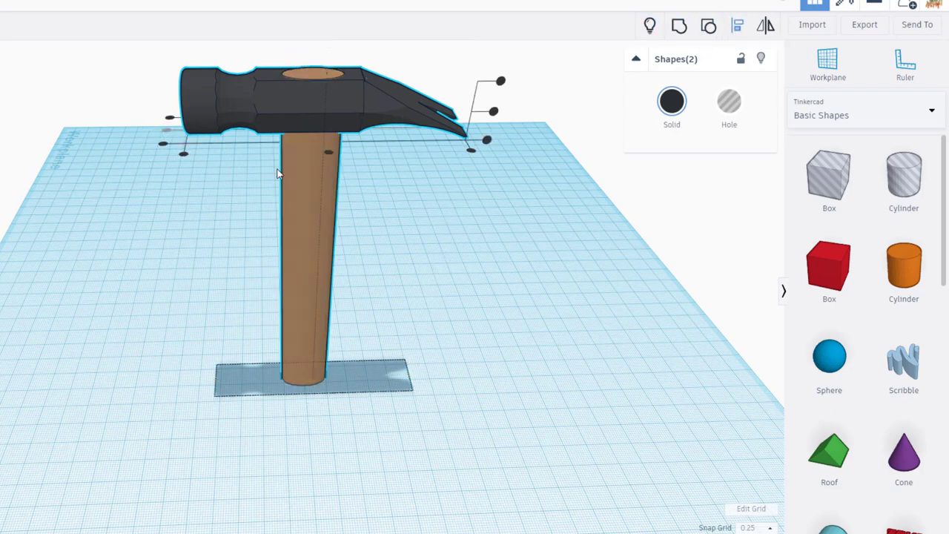
mouse_move(658, 50)
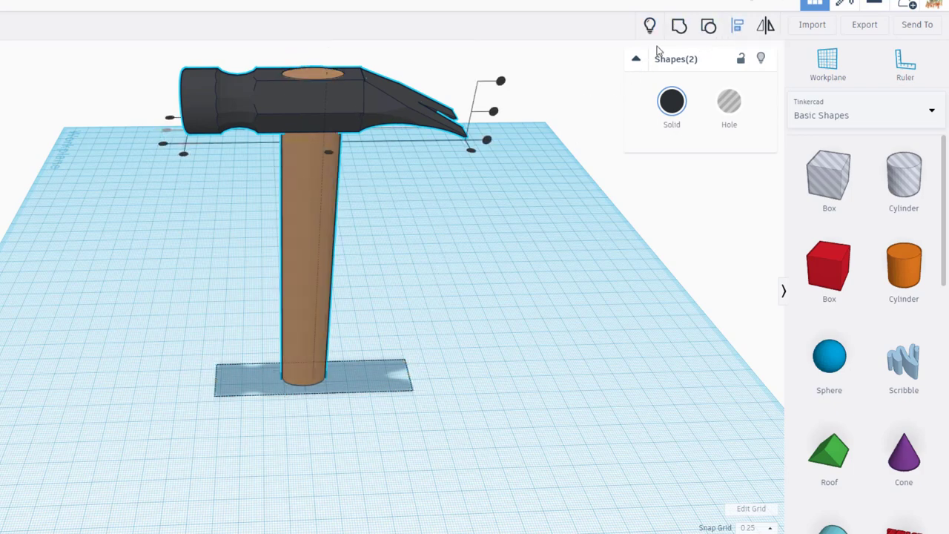
left_click(311, 373)
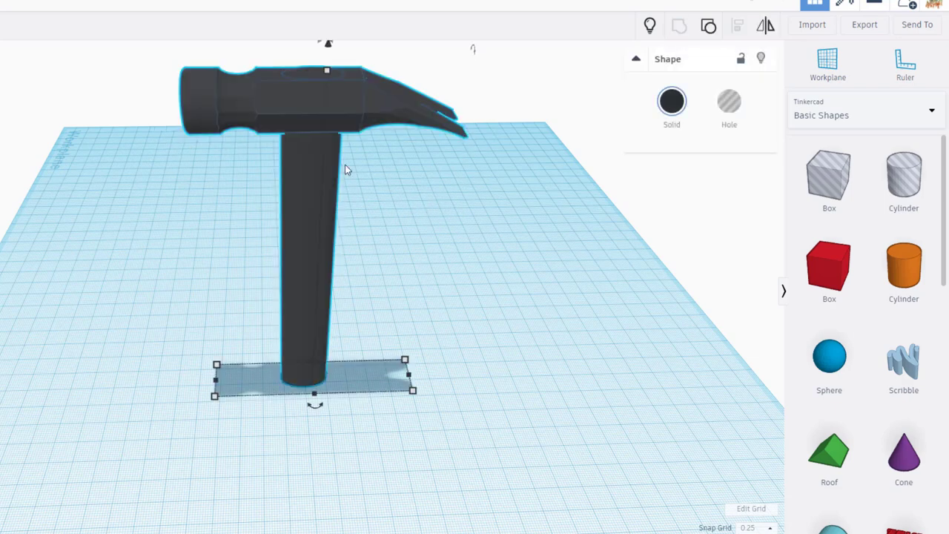
left_click(670, 101)
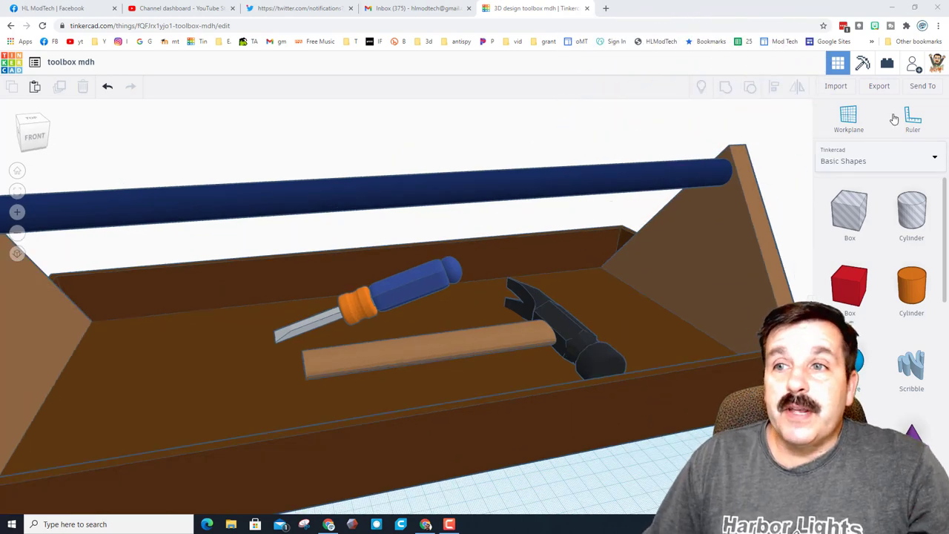
Generate and copy an Invite-people collaboration link for the toolbox design via Send To.
left_click(922, 84)
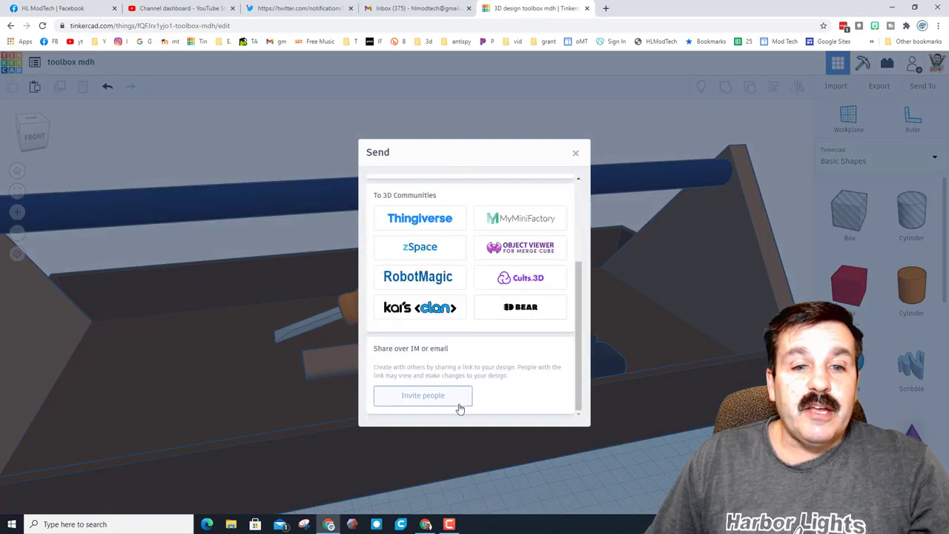
left_click(423, 395)
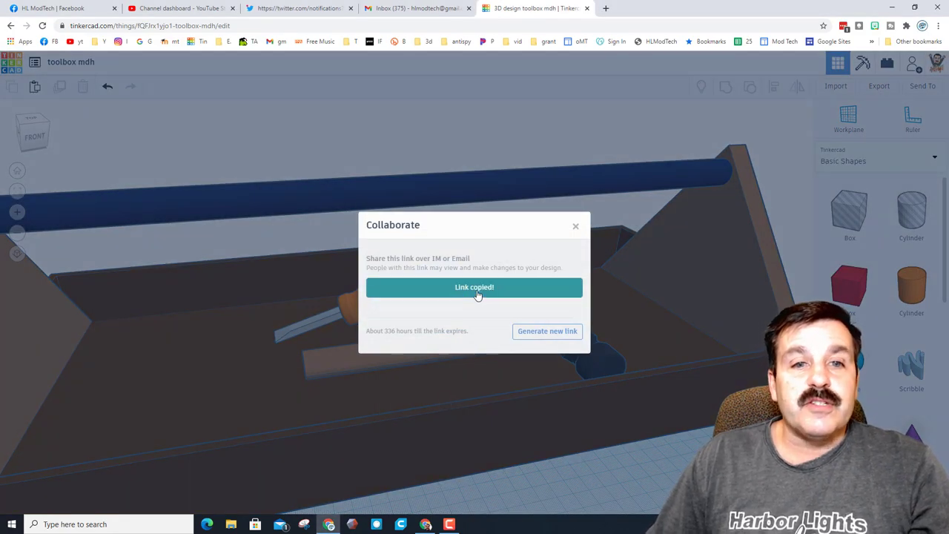
left_click(575, 225)
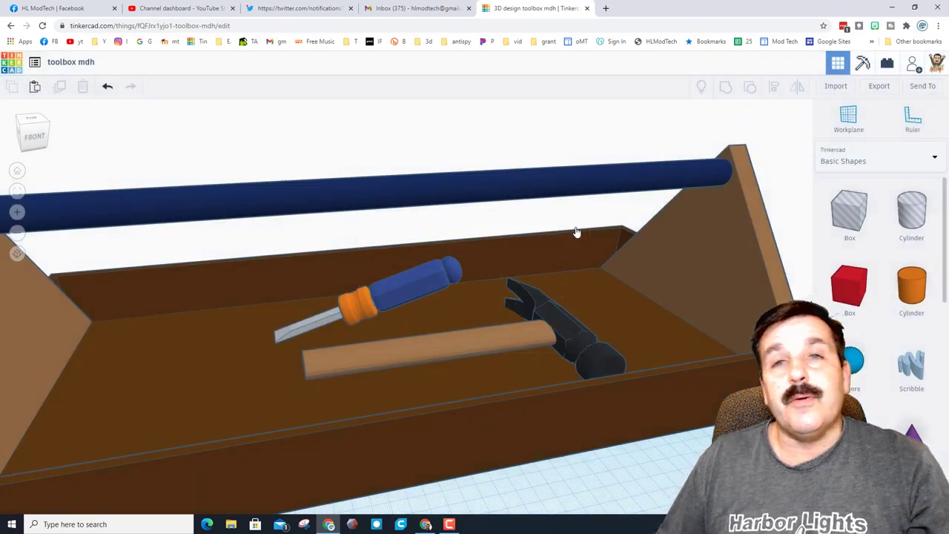